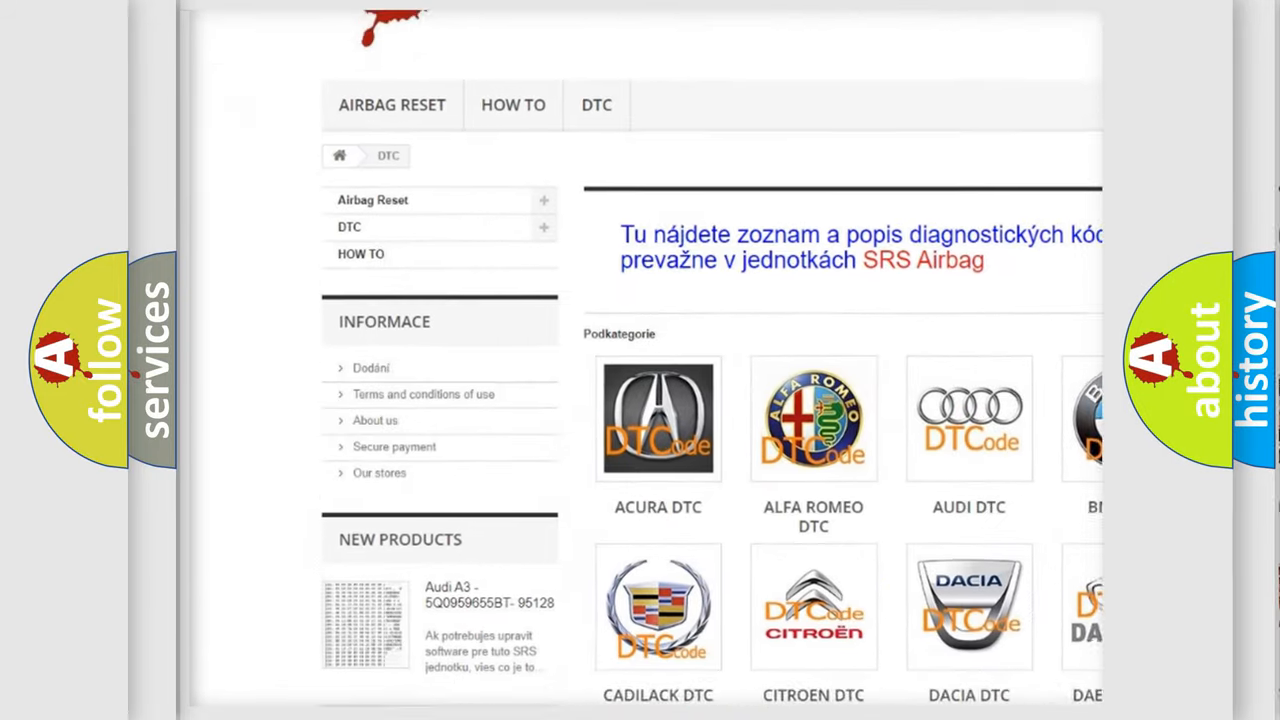
- Advance the P24BF slide to show the voltage/power-switch conditions and the Cause heading
{"action": "scroll", "scroll_direction": "down", "scroll_amount": 3}
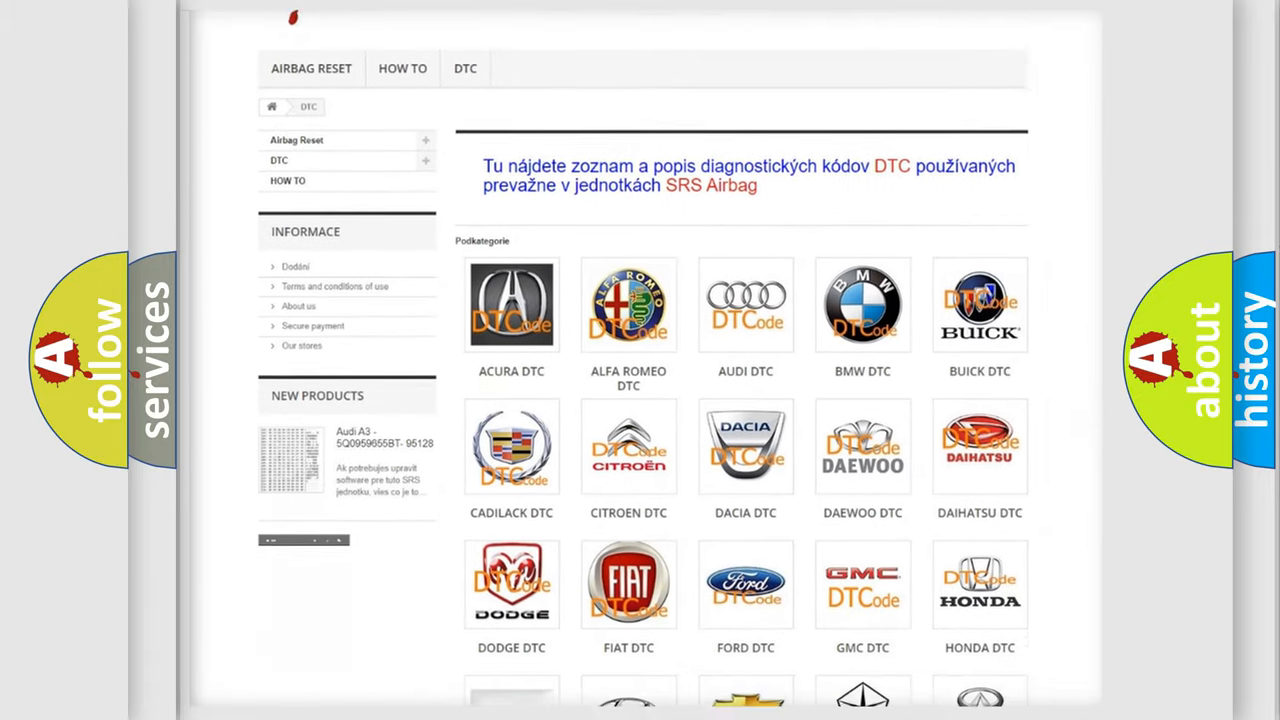
{"action": "scroll", "scroll_direction": "down", "scroll_amount": 3}
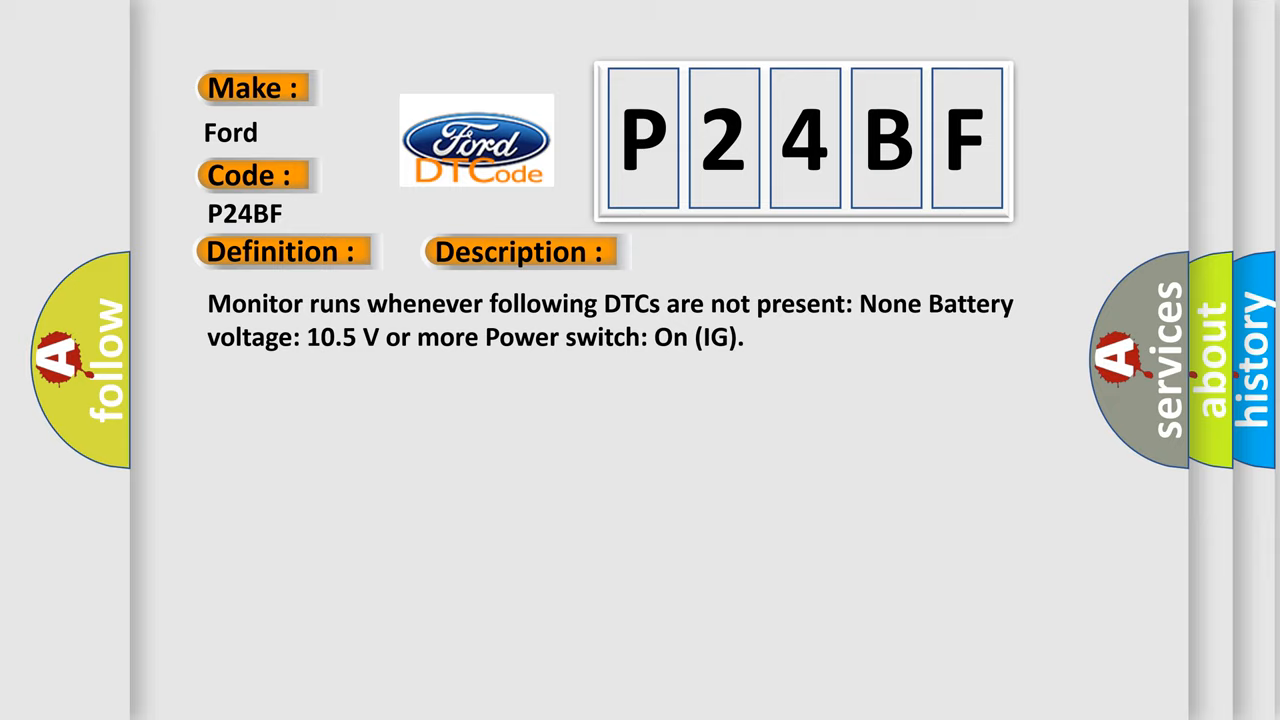
{"action": "left_click", "coordinate": [733, 251]}
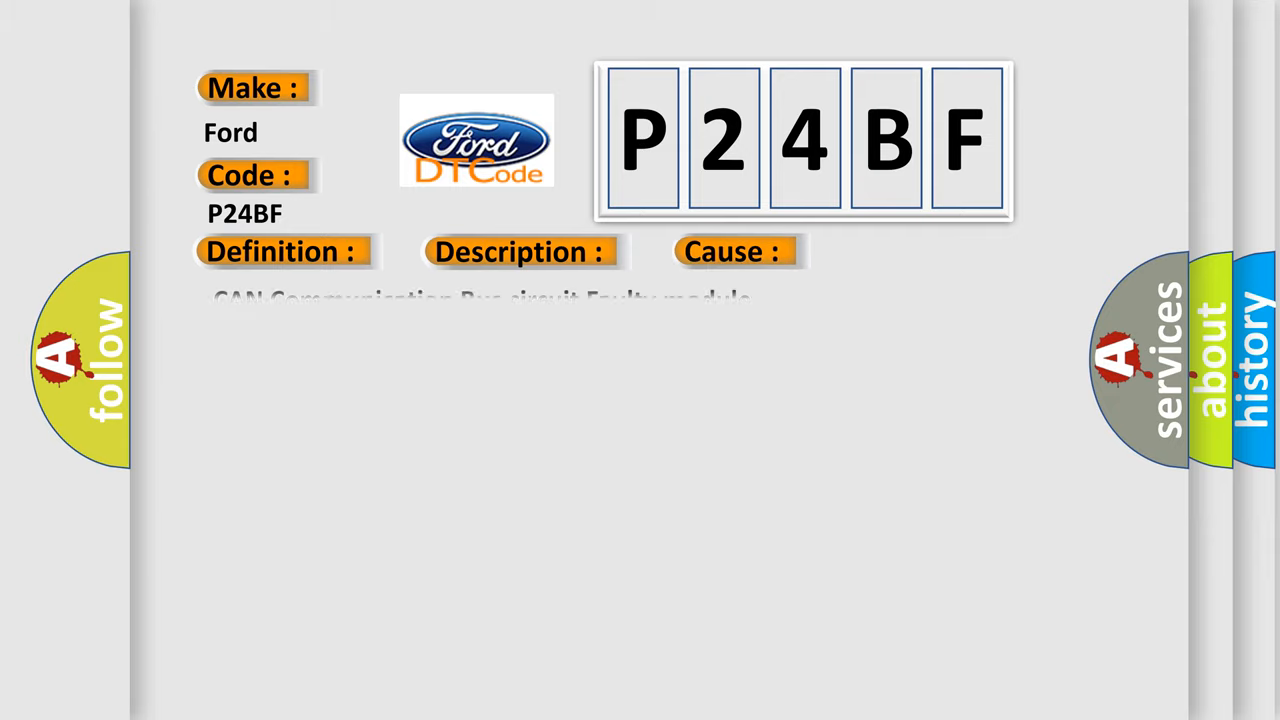